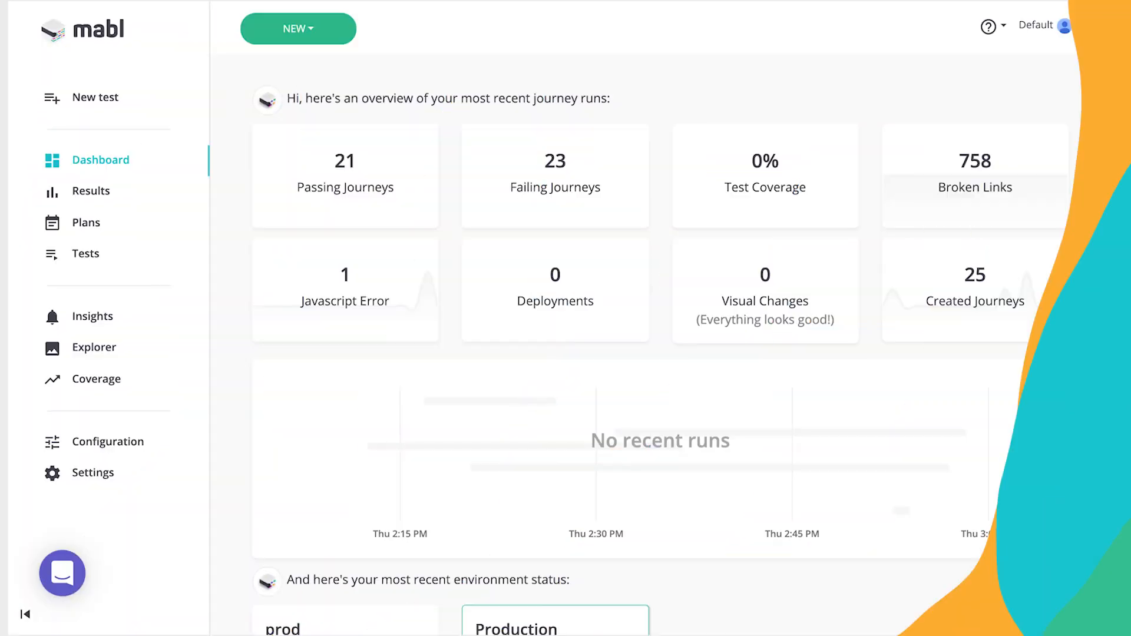
- Scroll down through the Dashboard's journey-run overview
scroll(down, 3)
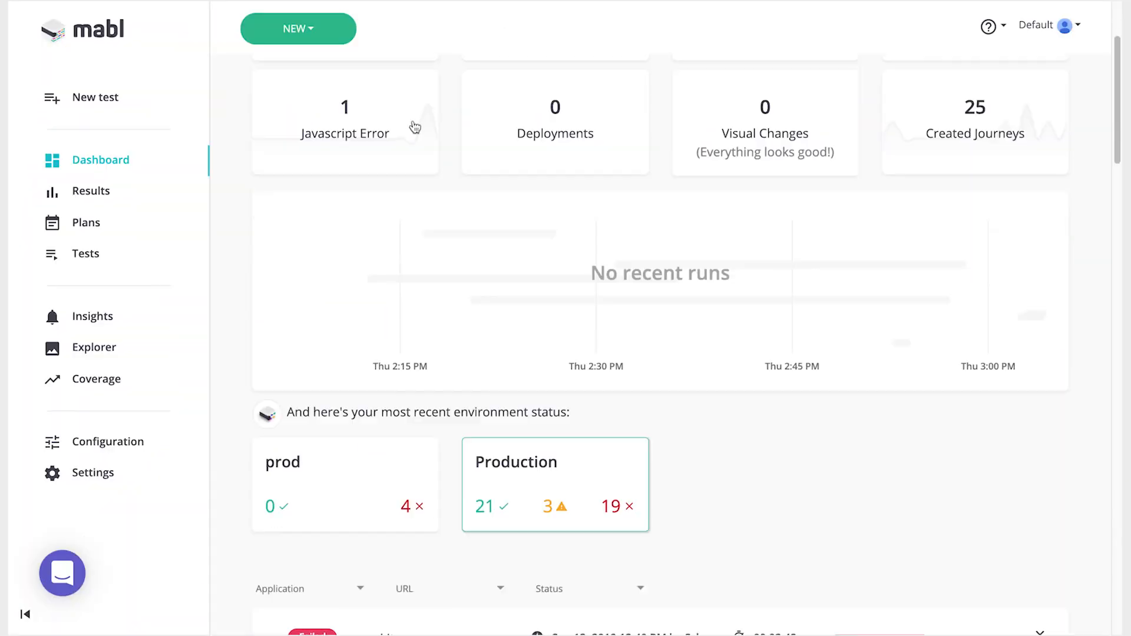
scroll(down, 3)
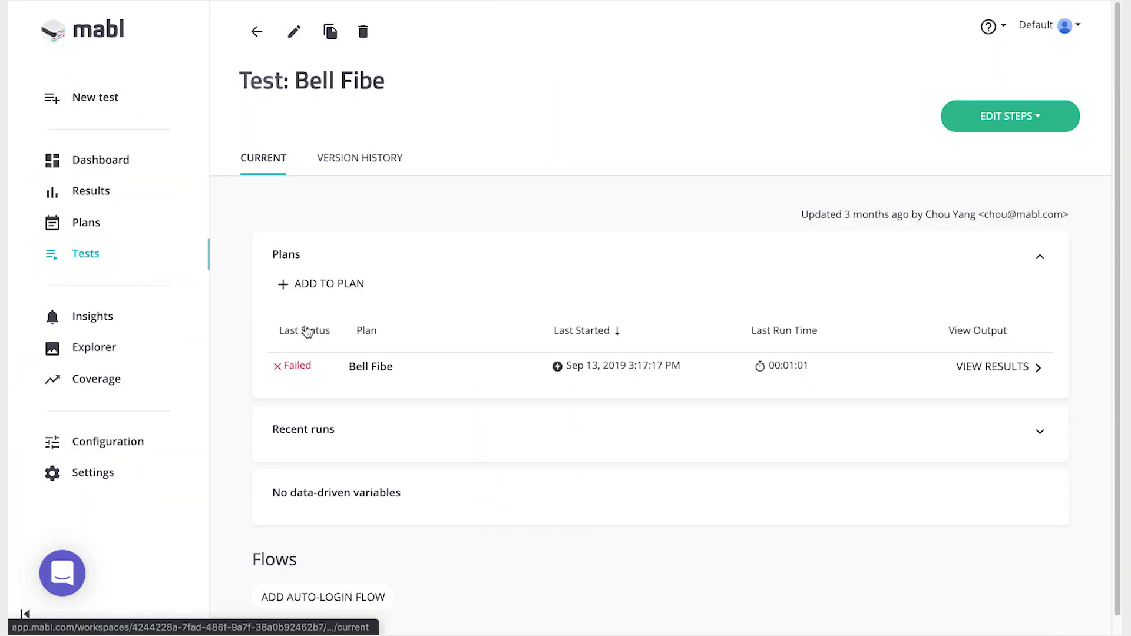
- Open the Purchasing Flows plan and expand its failed run: two journeys failed, one passed
click(85, 222)
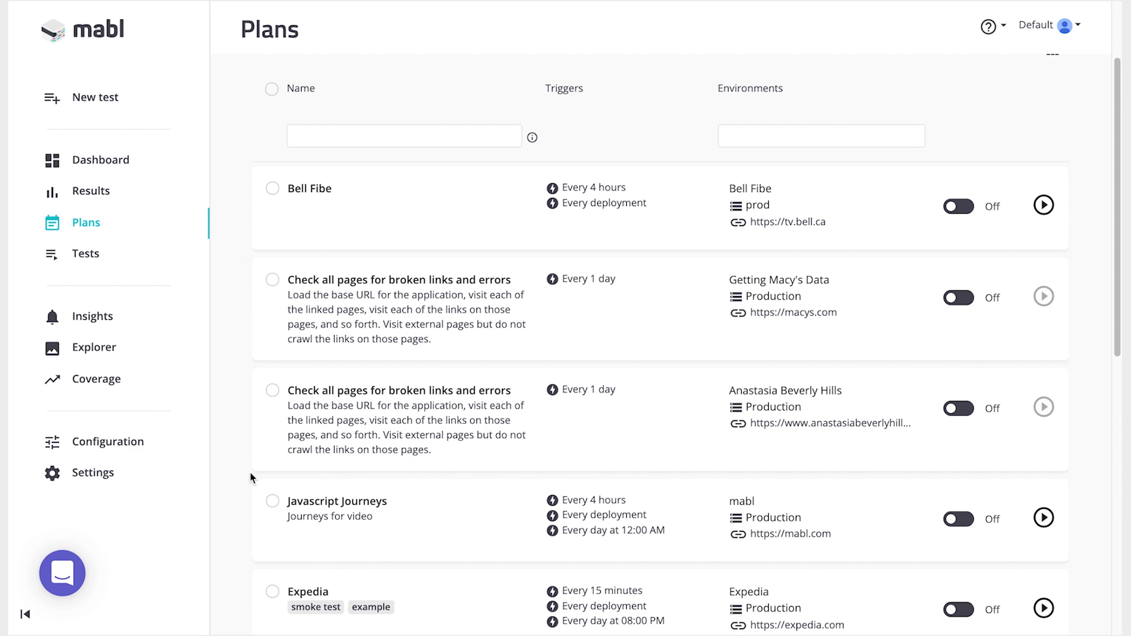
click(307, 592)
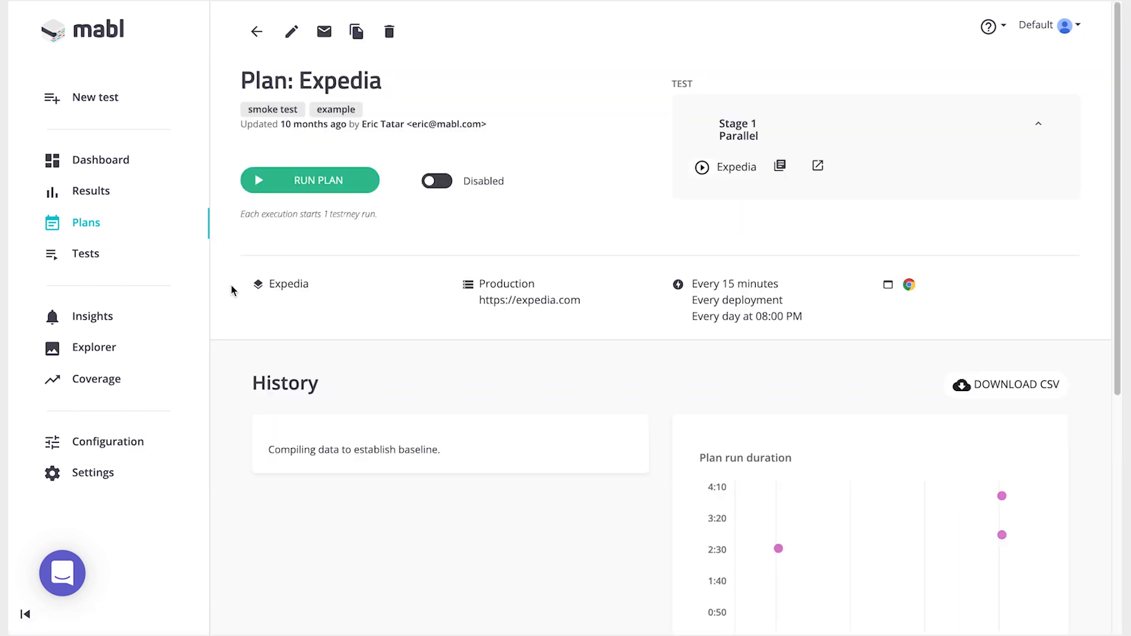
click(290, 31)
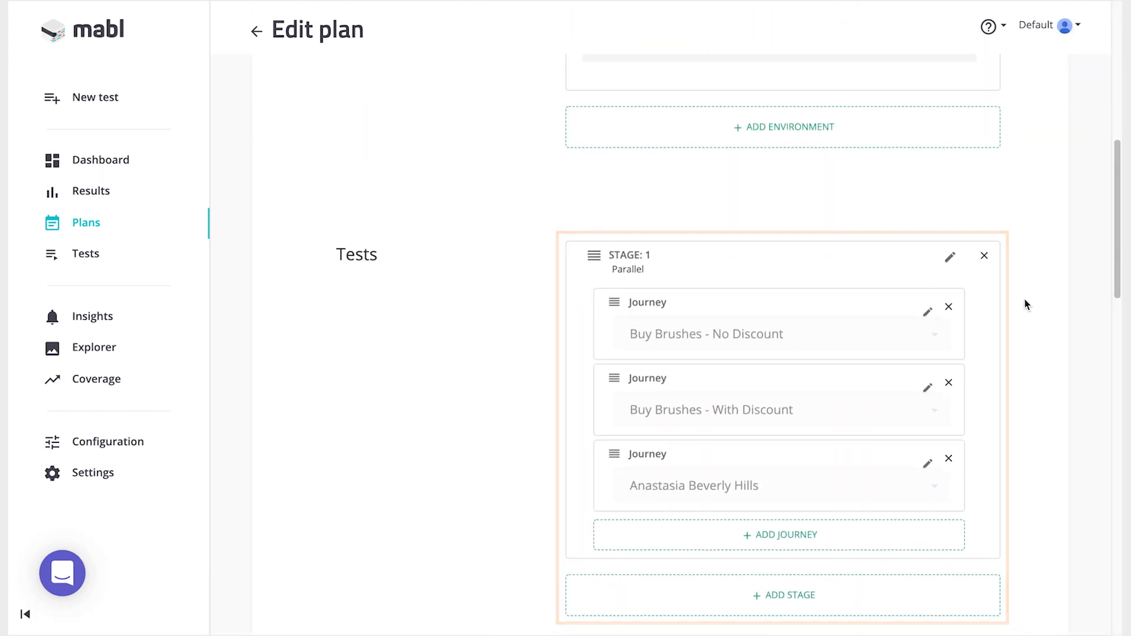
scroll(down, 3)
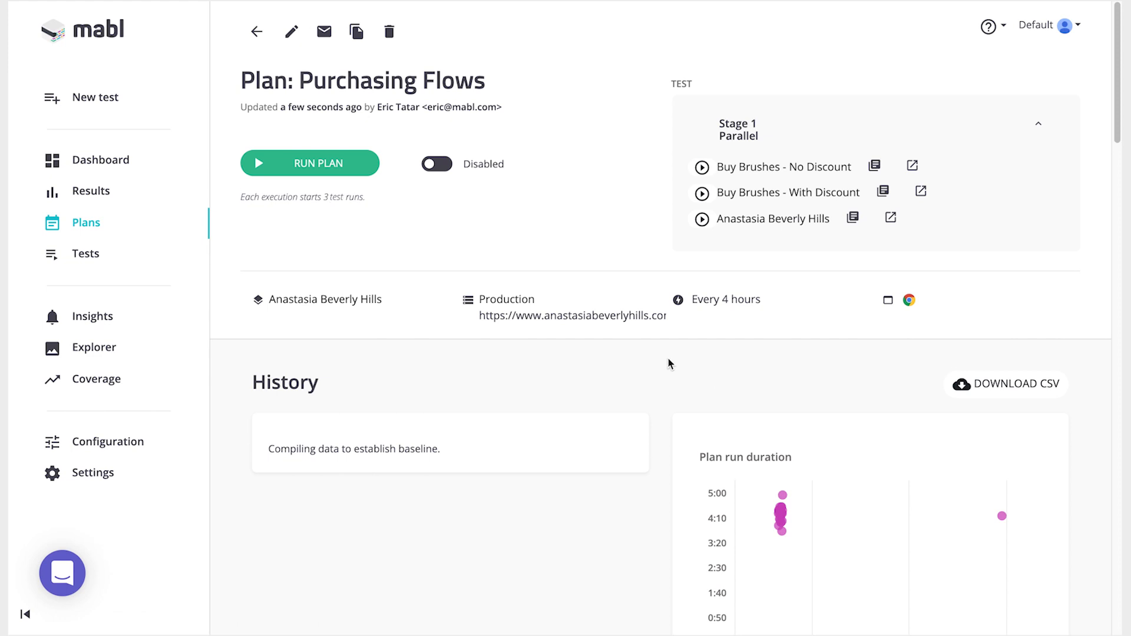
scroll(down, 3)
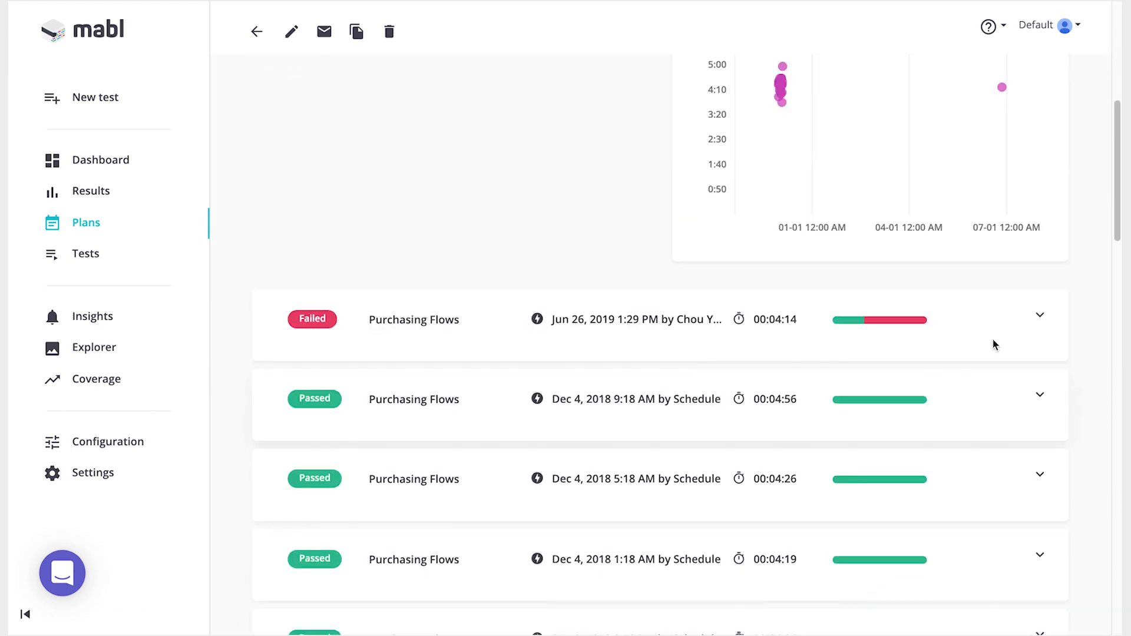
click(1039, 315)
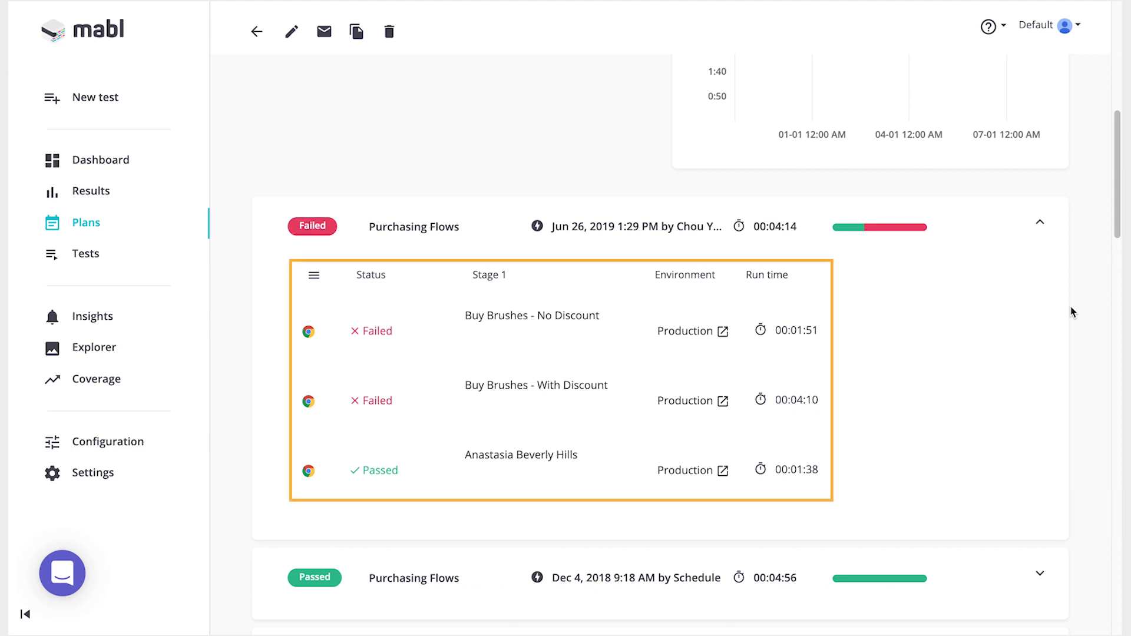
- Edit the plan to add an on-deployment trigger alongside the every-4-hours schedule
click(290, 31)
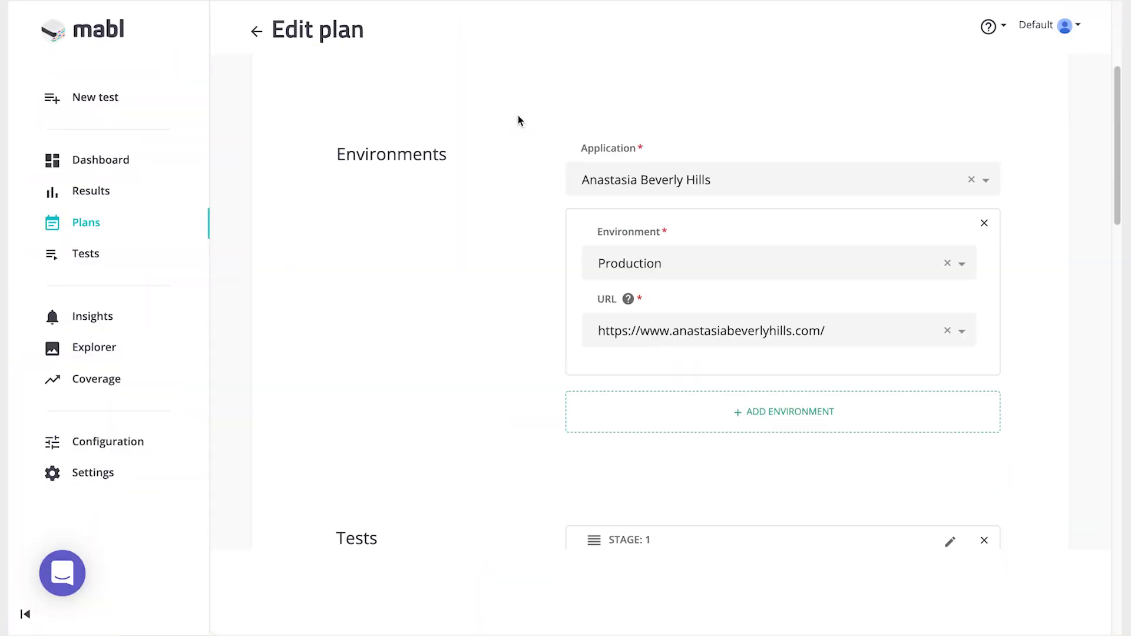
scroll(down, 3)
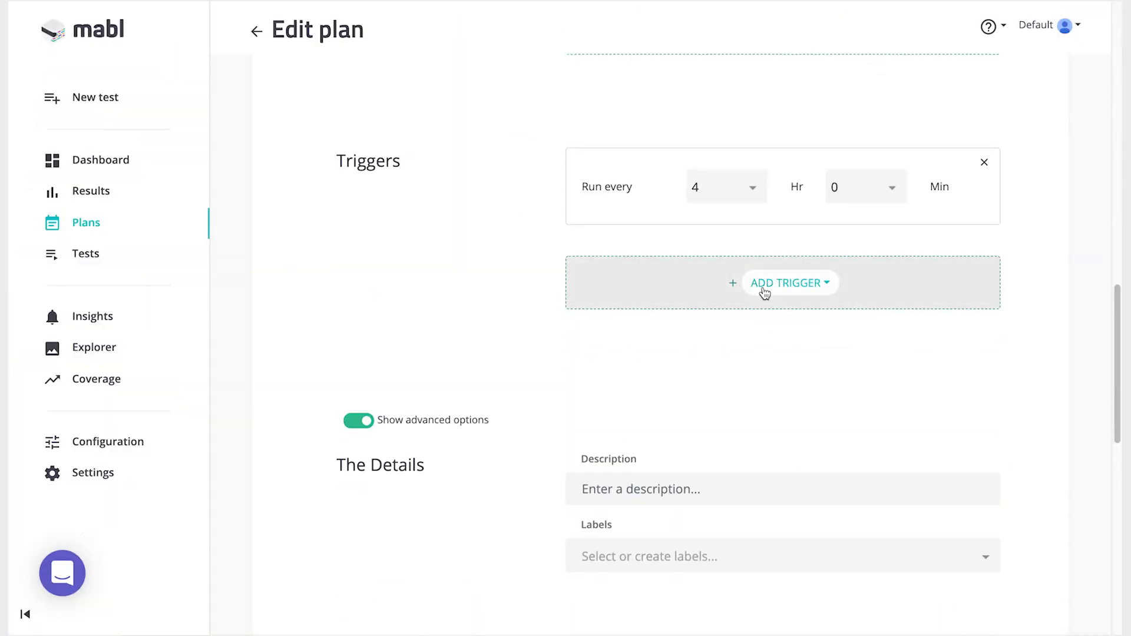
click(788, 282)
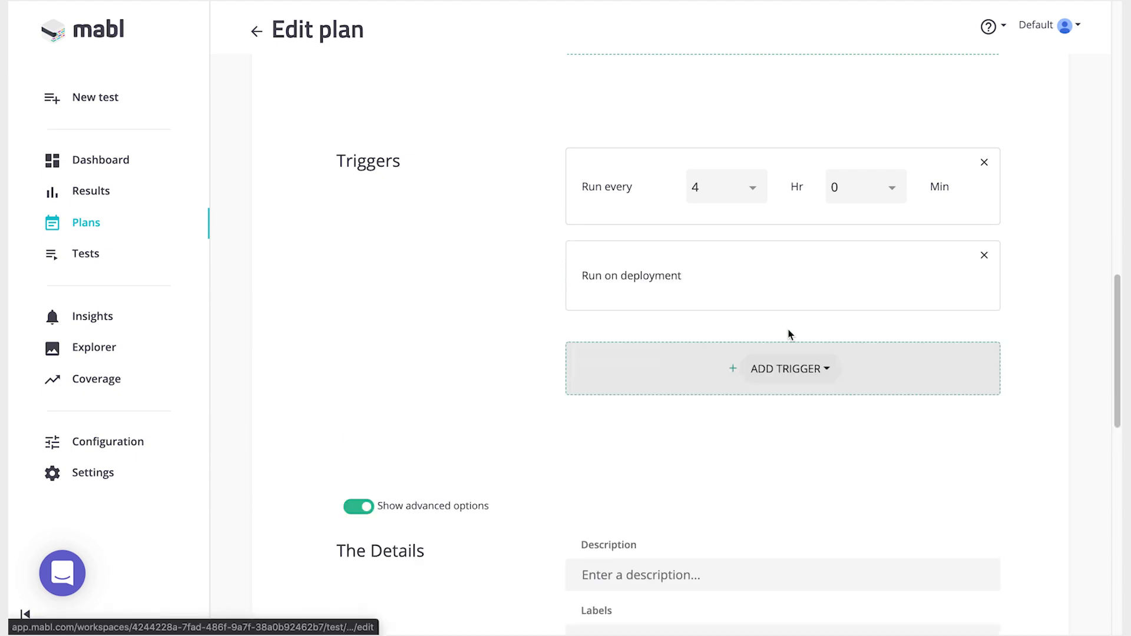
scroll(up, 3)
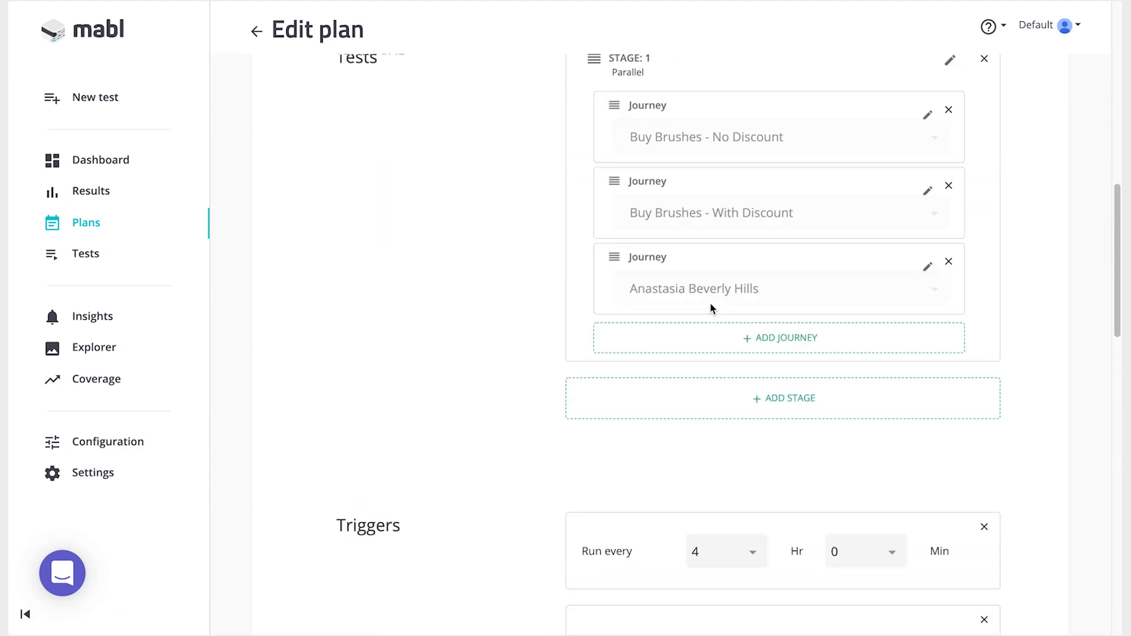
scroll(up, 3)
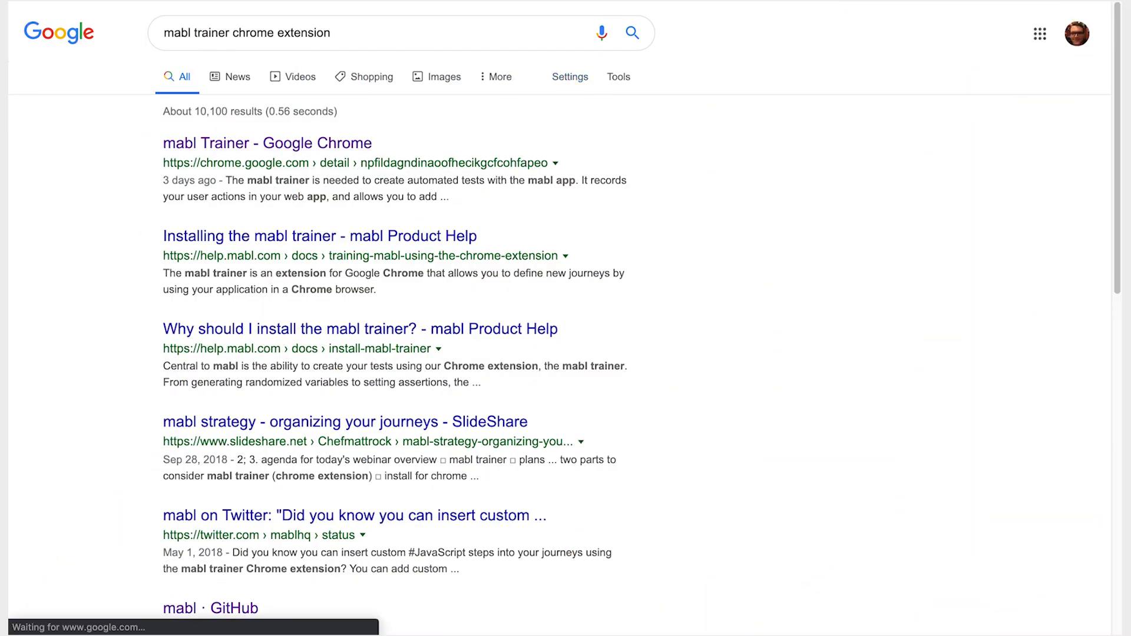
- Add the mabl Trainer extension to Chrome from its Web Store page, confirming permissions
click(266, 142)
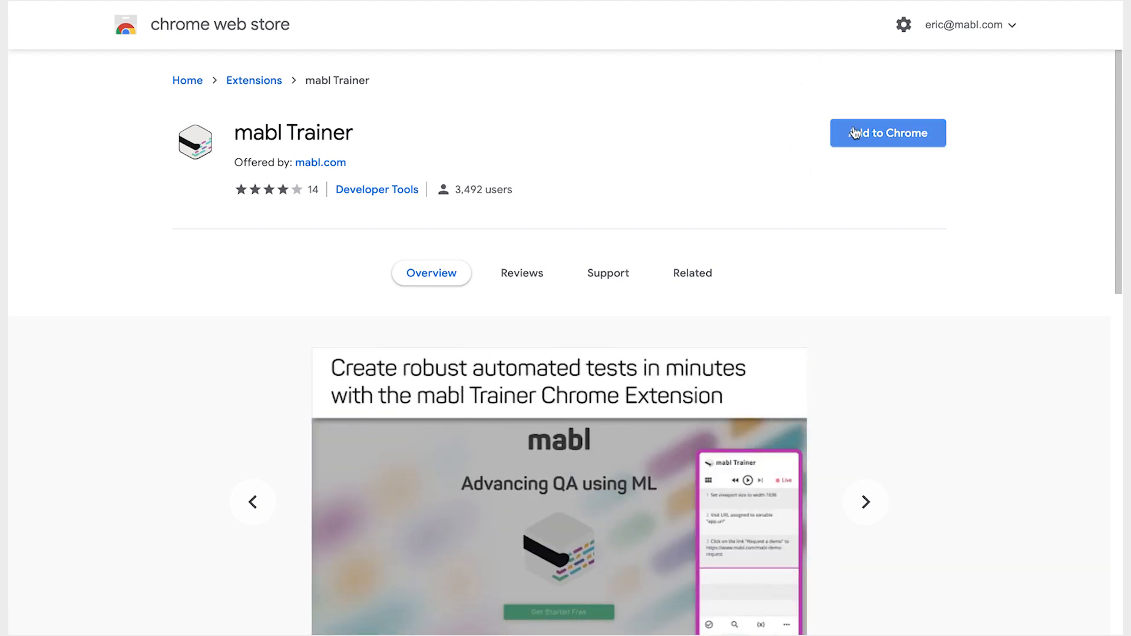
click(887, 133)
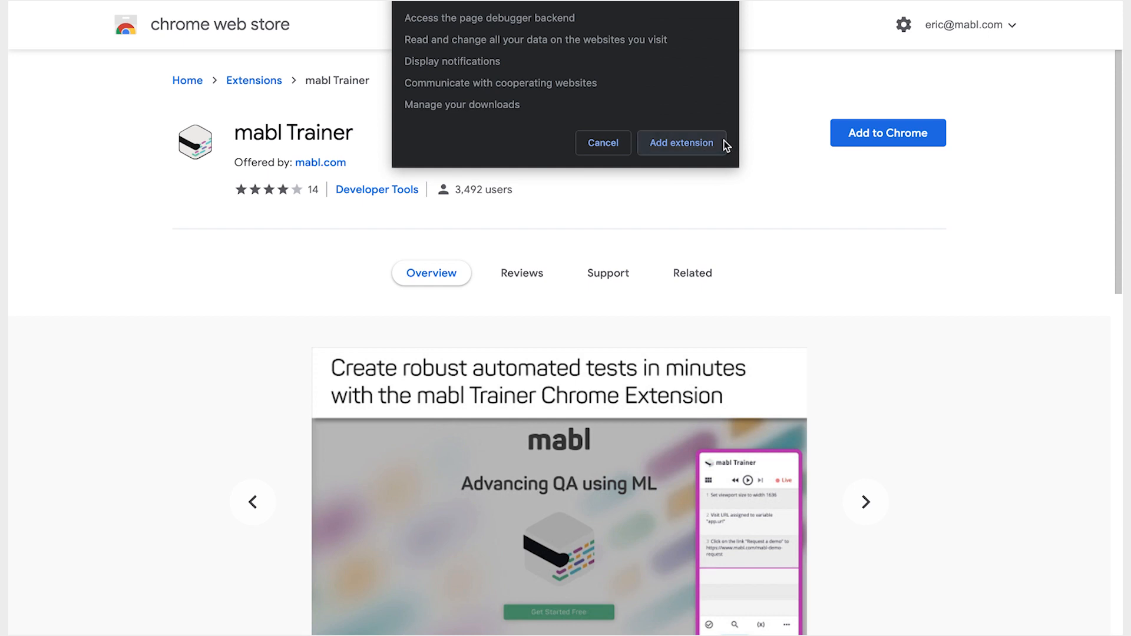
click(680, 142)
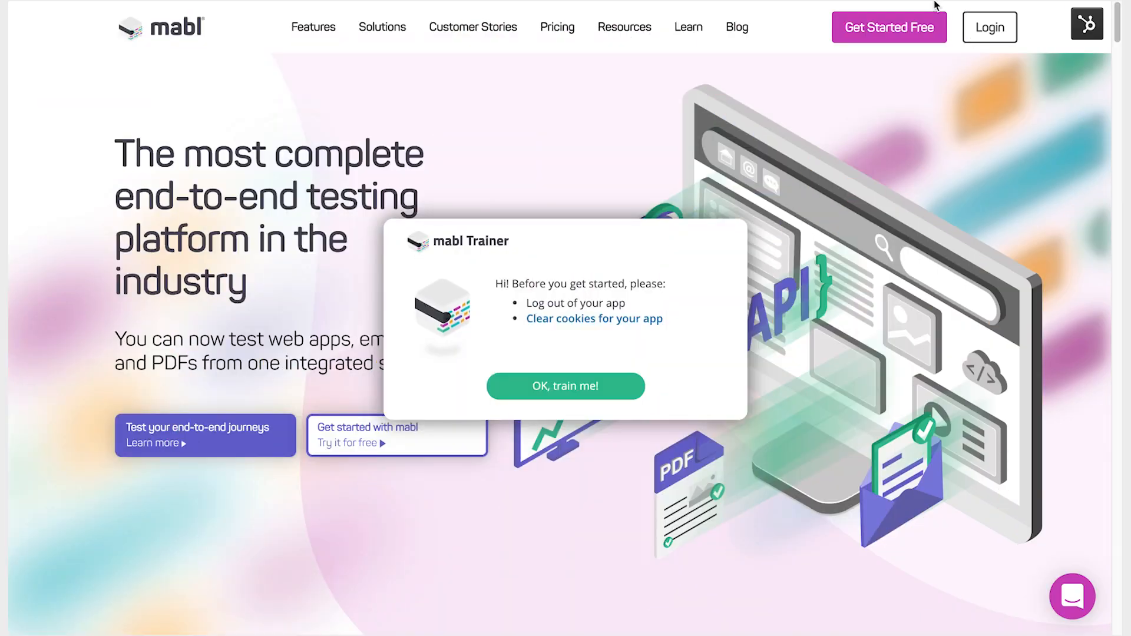
- Start a Trainer recording on mabl.com, scroll, and record a click on Learn more
click(564, 386)
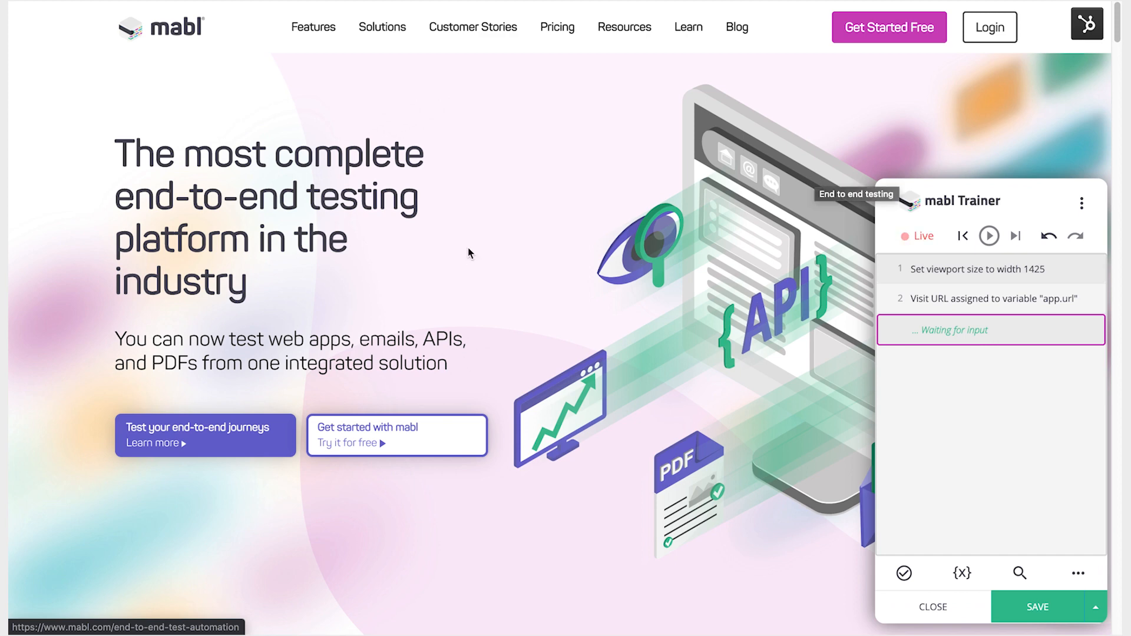
mouse_move(231, 438)
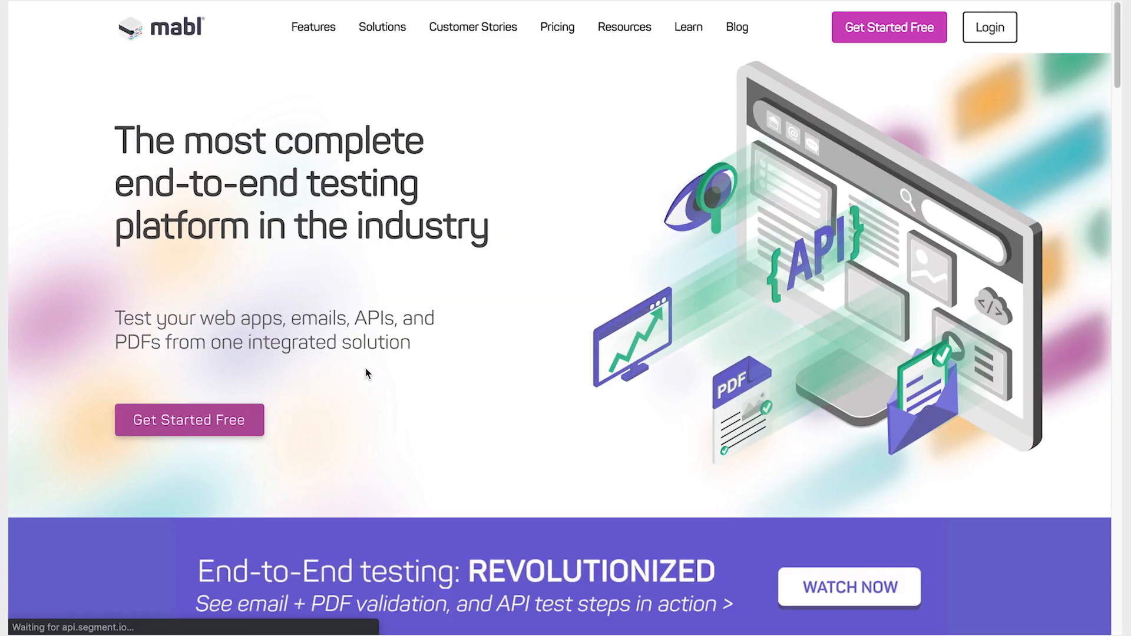
click(1086, 20)
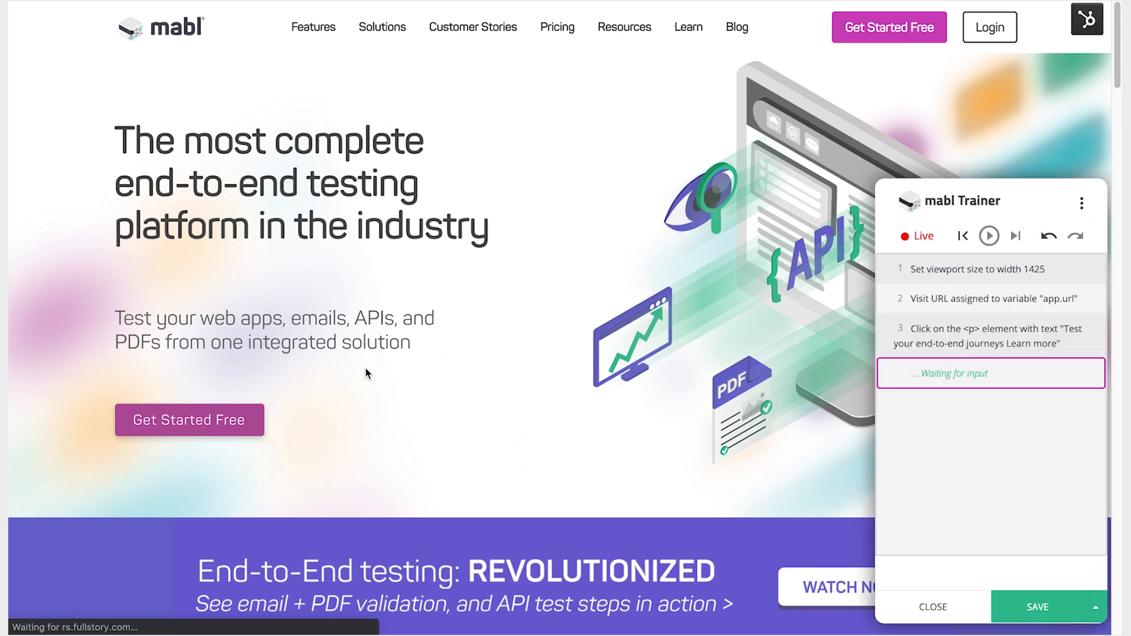
scroll(down, 3)
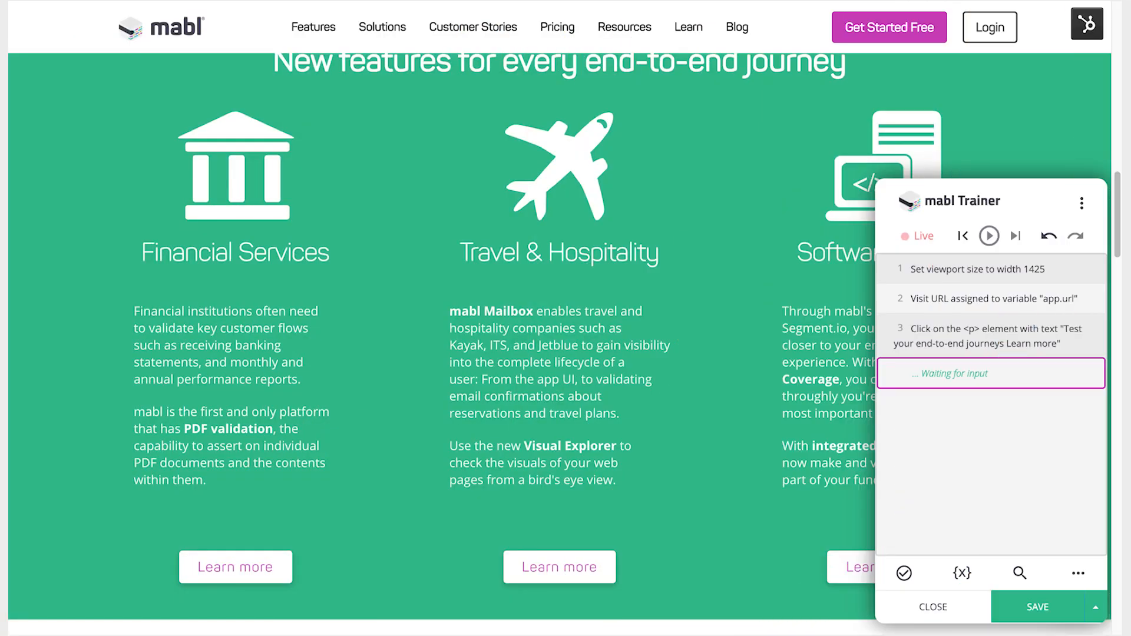
mouse_move(902, 573)
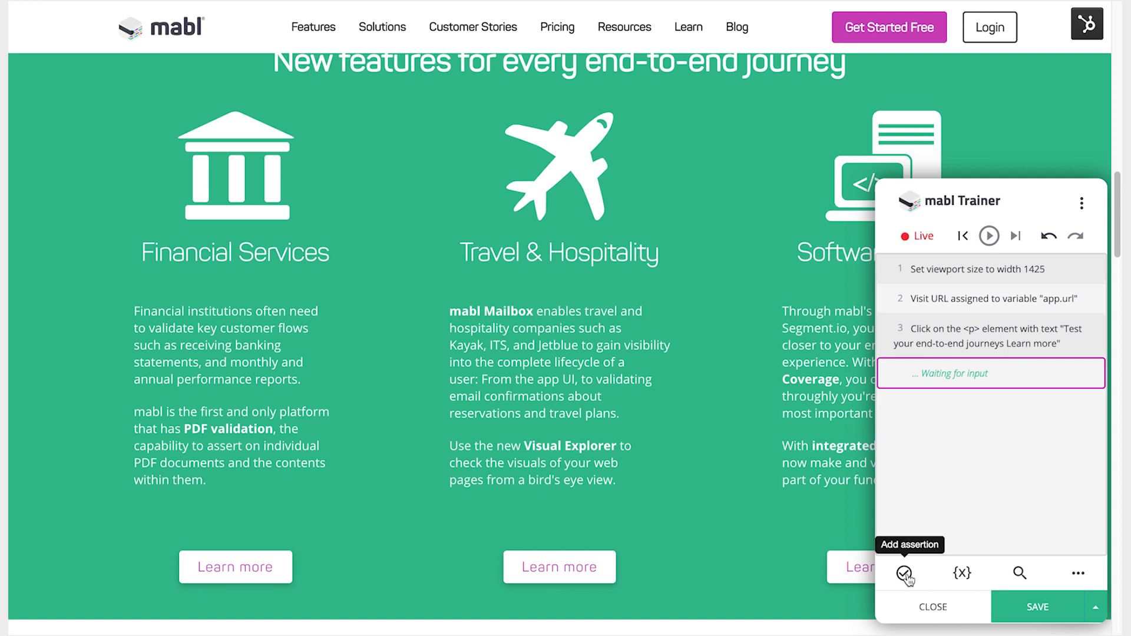
mouse_move(961, 573)
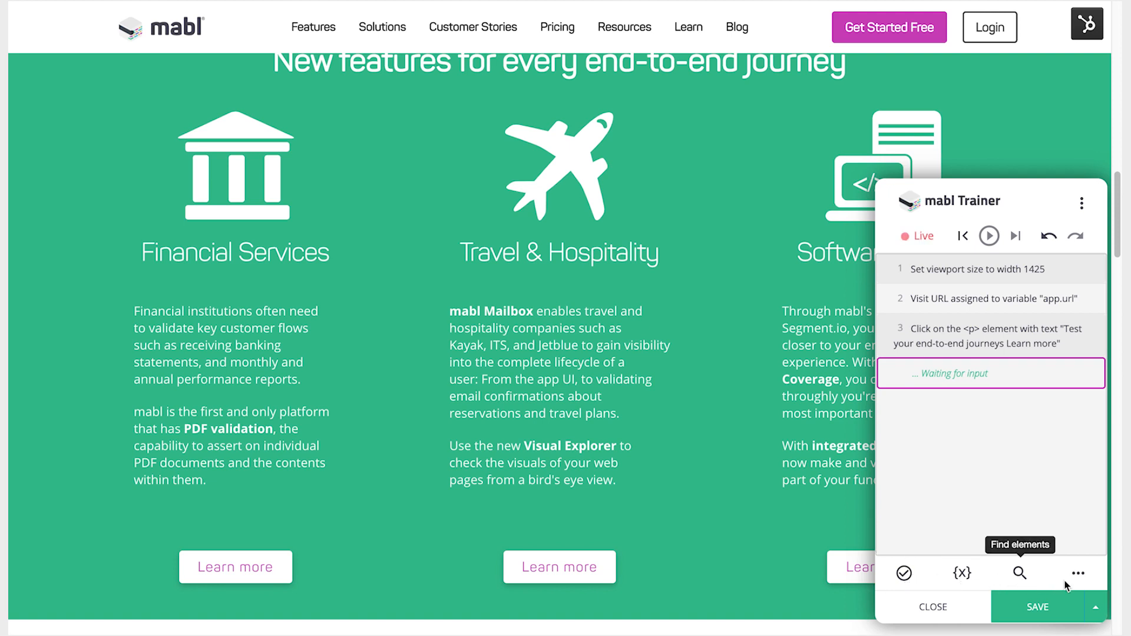
click(1077, 573)
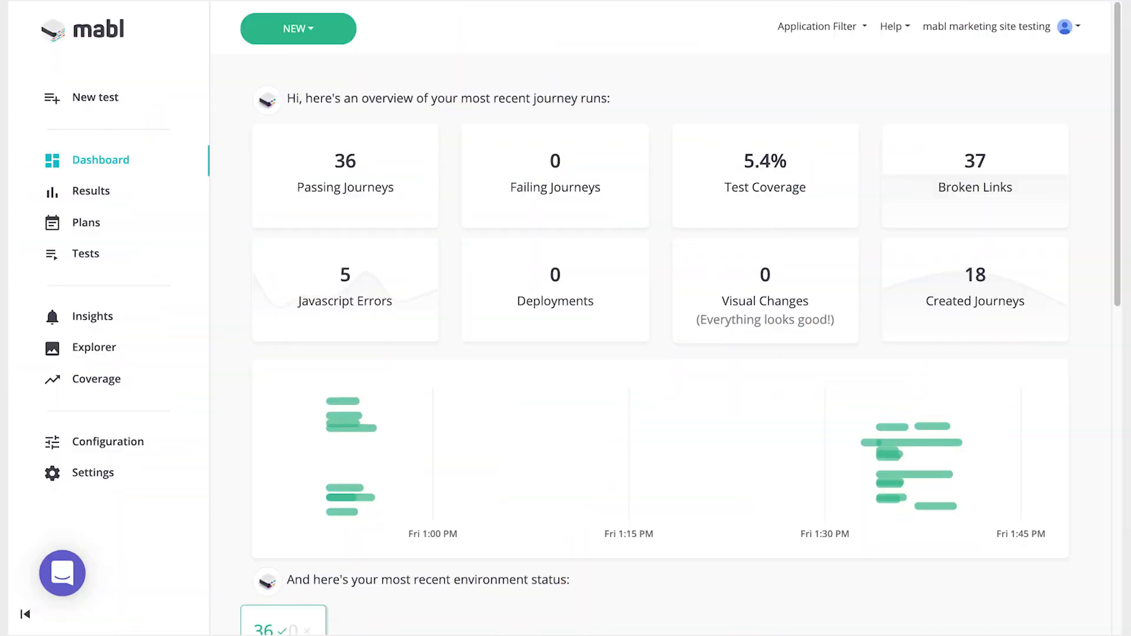
- Expand Critical Site Tests - Mobile in recent runs and view its Chrome run results
scroll(down, 3)
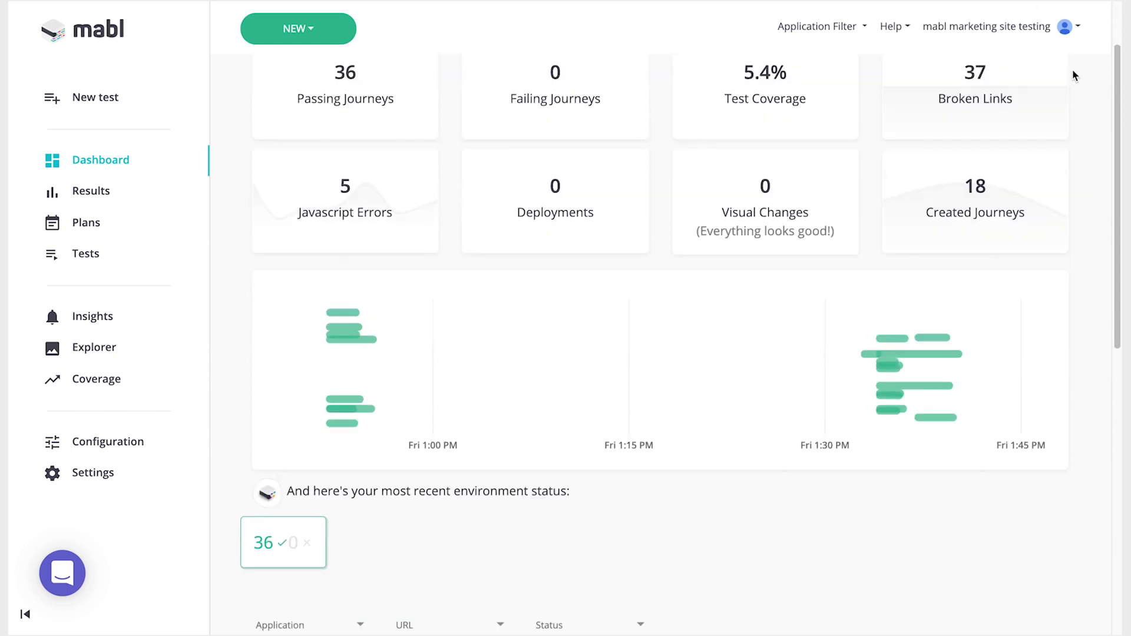
scroll(down, 3)
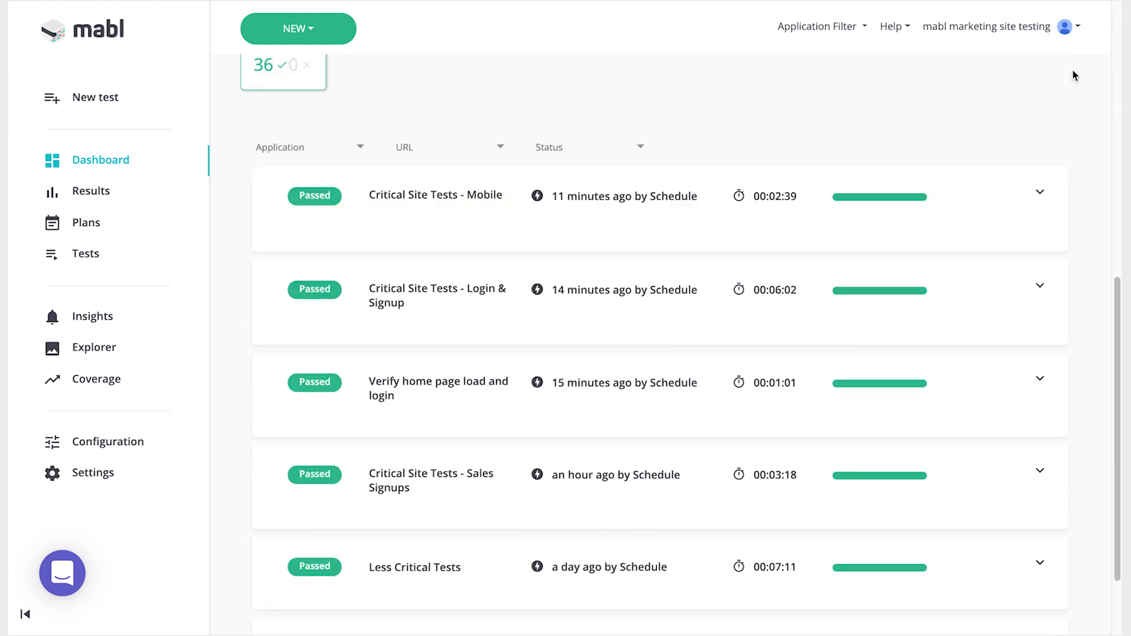
scroll(down, 3)
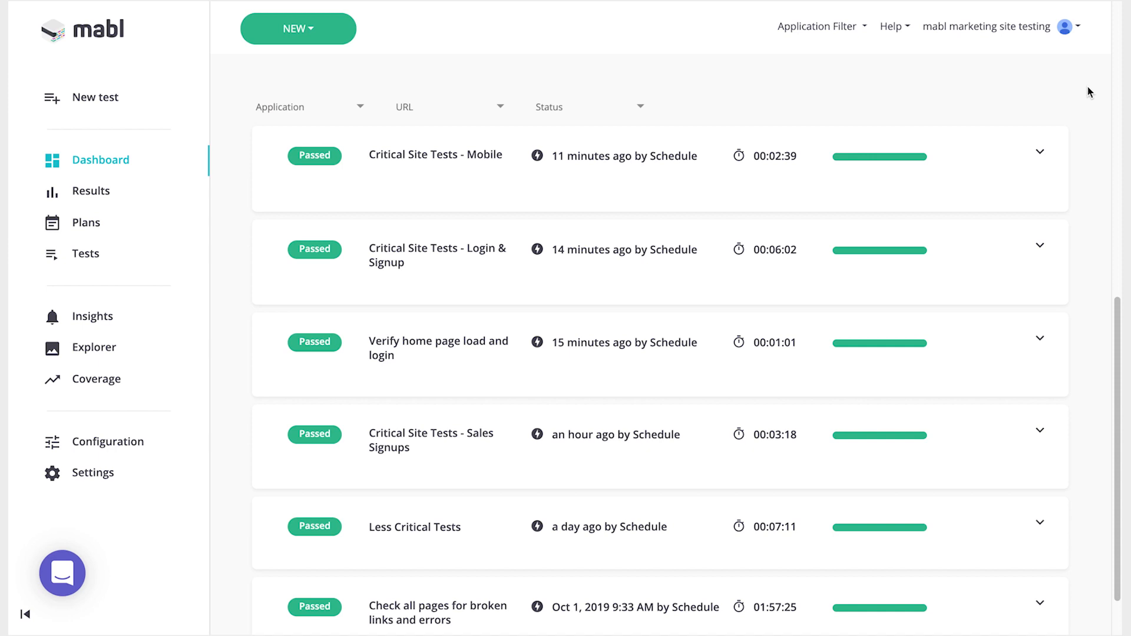
click(1039, 151)
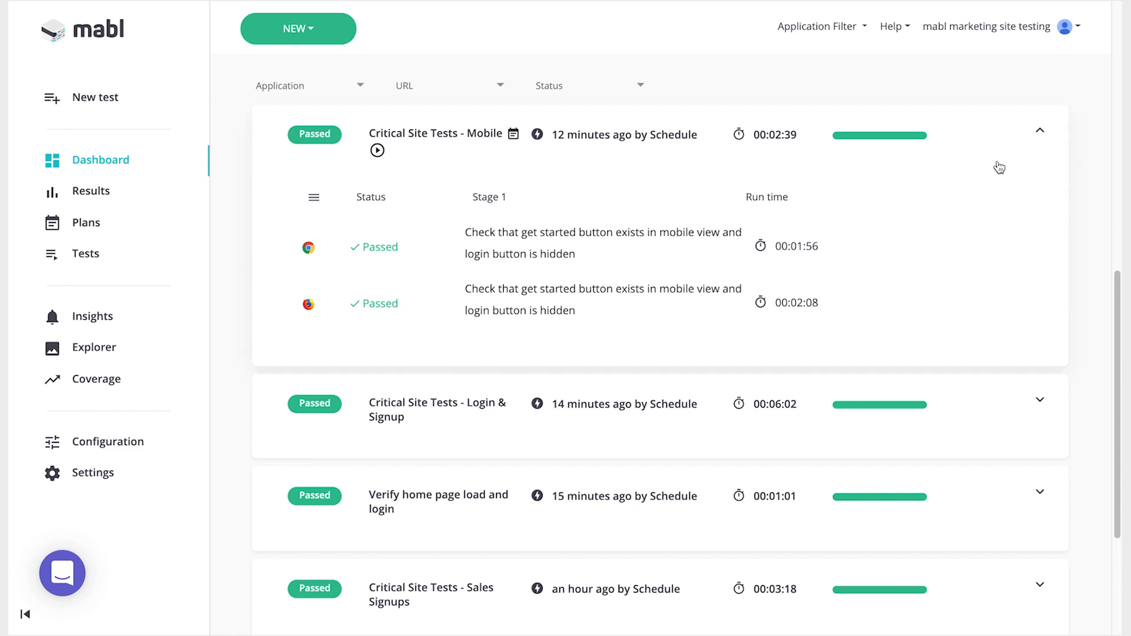
mouse_move(915, 258)
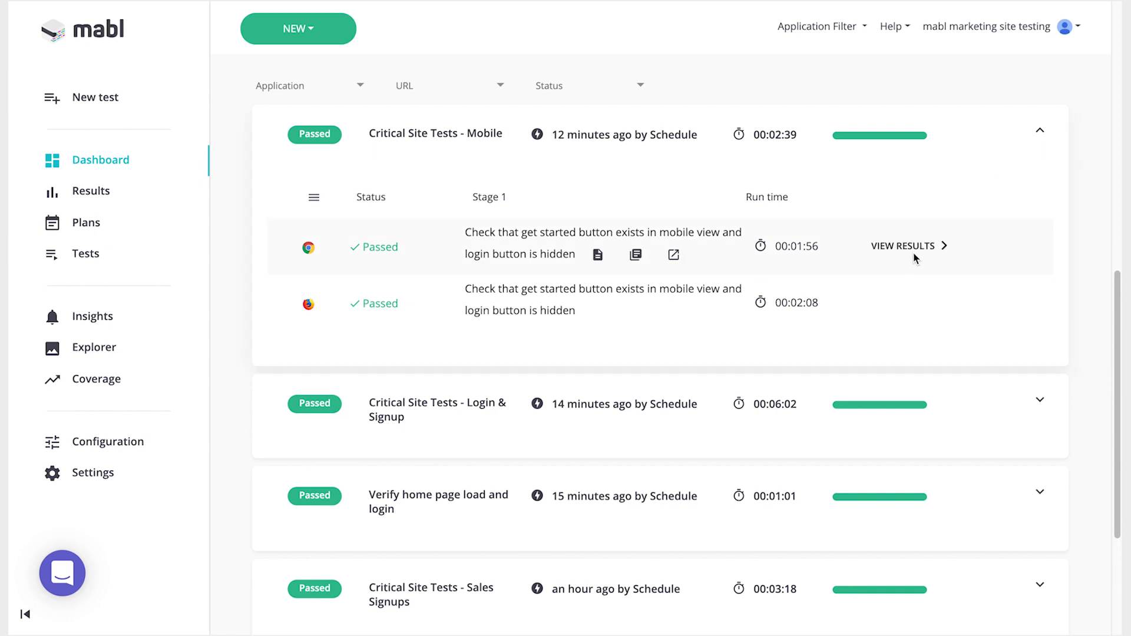
mouse_move(903, 246)
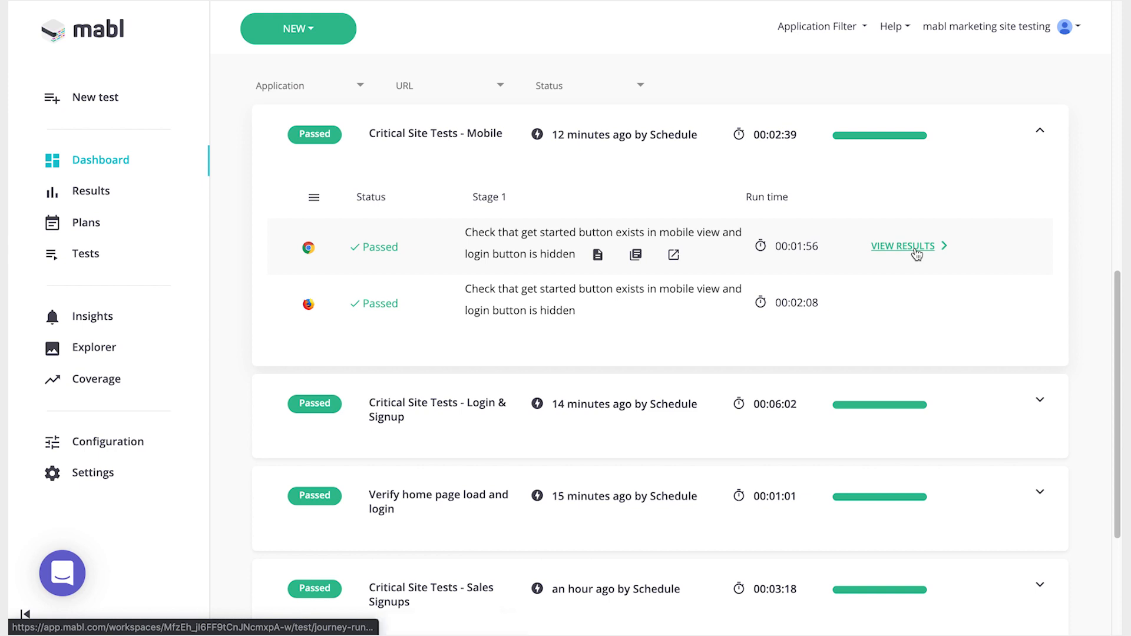
click(902, 246)
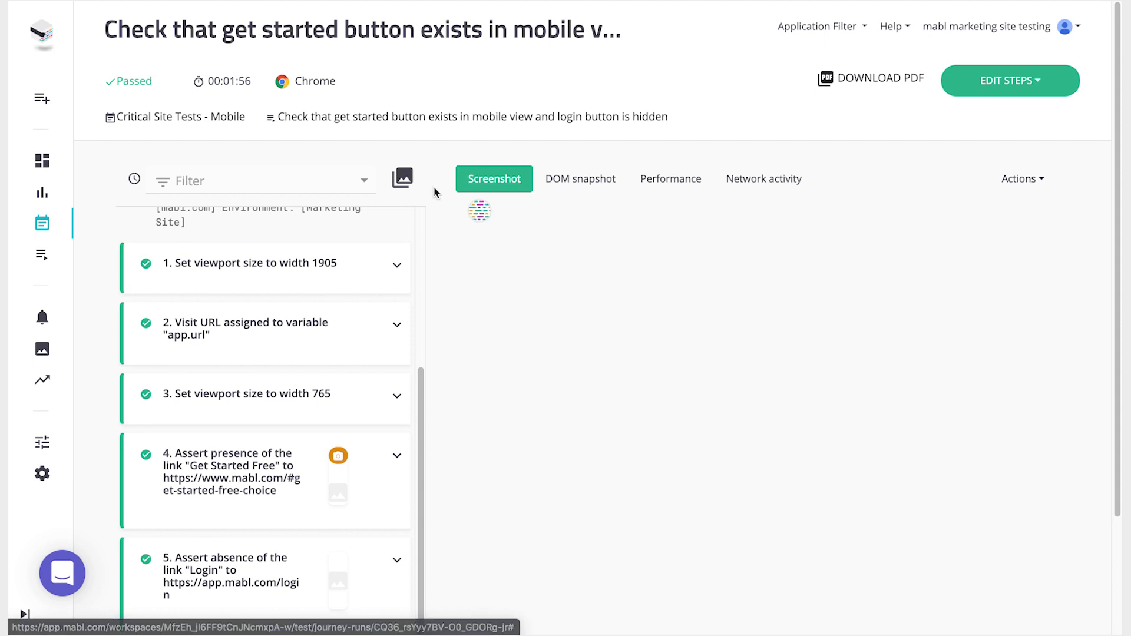
- Open Test: Pricing Page FAQs and choose to edit its steps in the Trainer
click(493, 178)
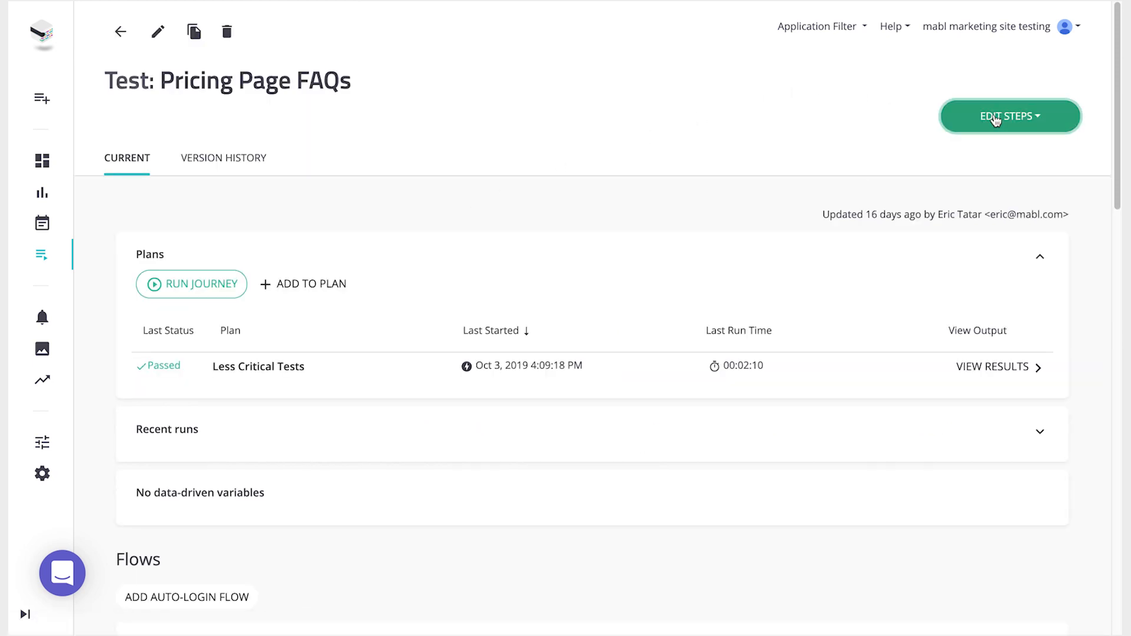
click(1009, 116)
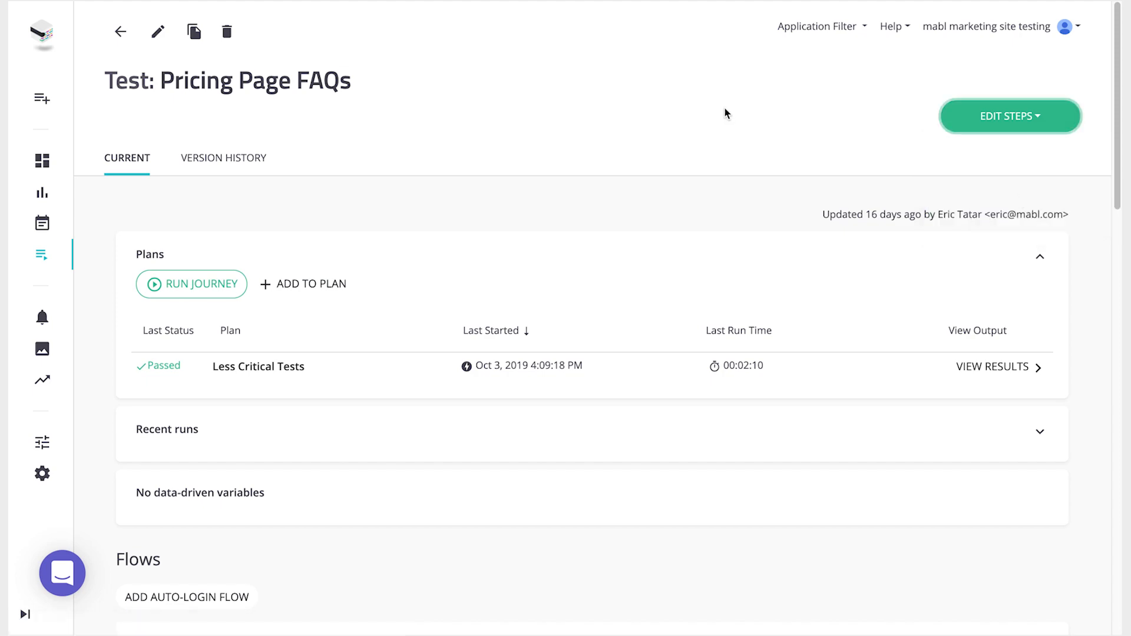
click(1009, 116)
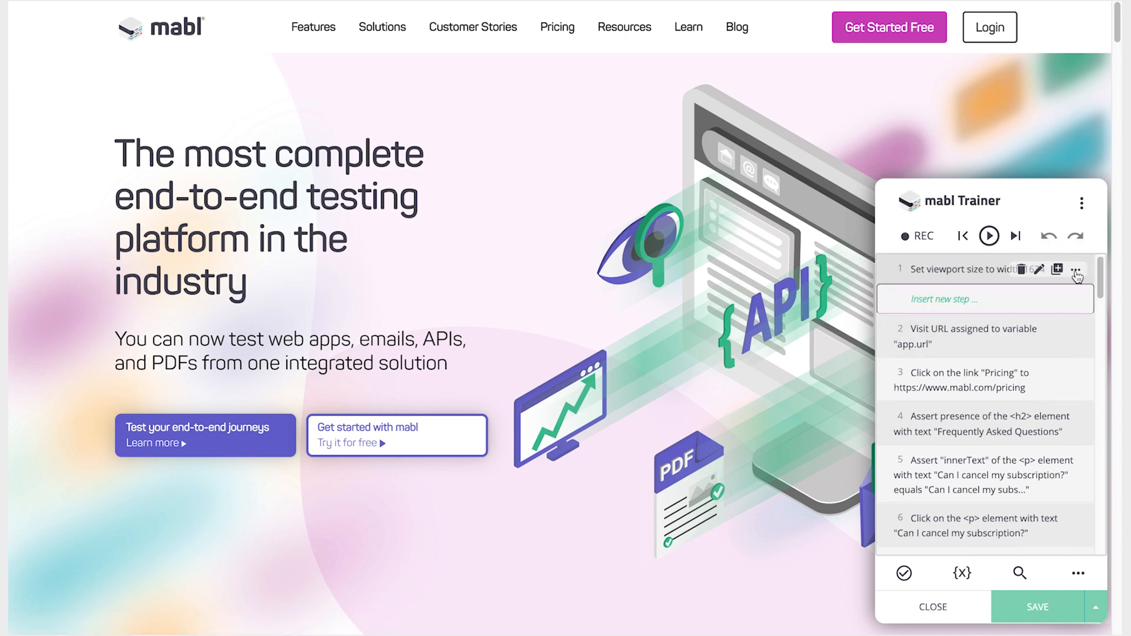
- Scroll the Trainer's step list to the Frequently Asked Questions heading assertion
scroll(down, 3)
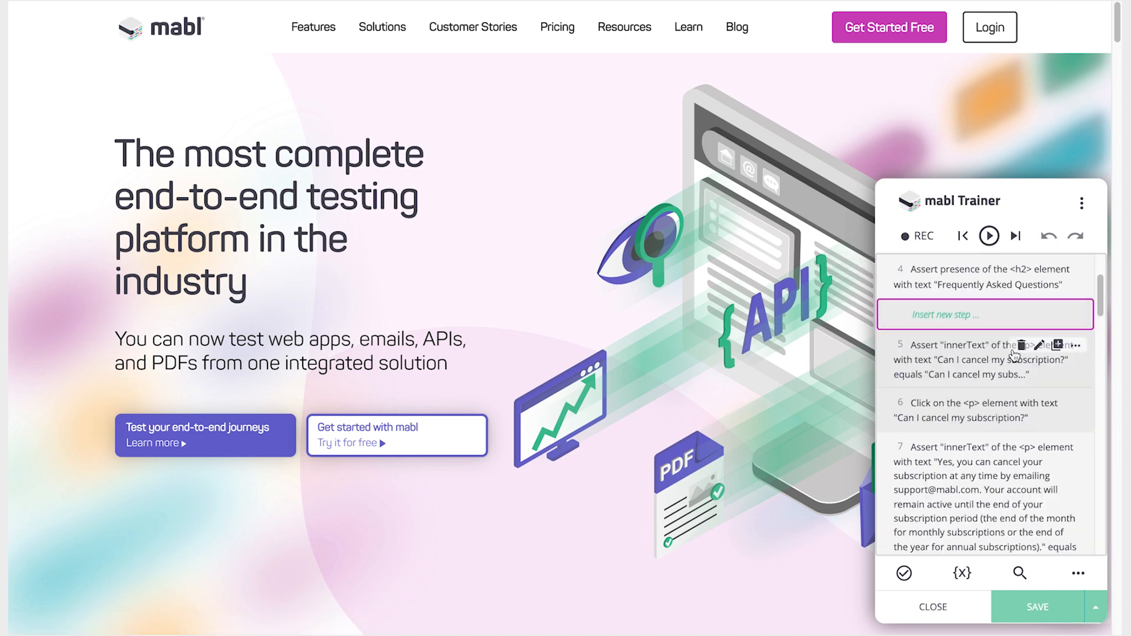